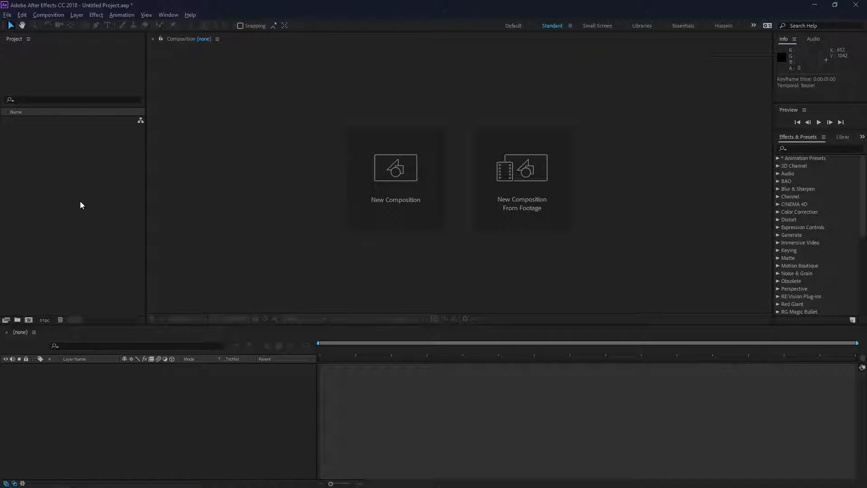
pyautogui.moveTo(29, 320)
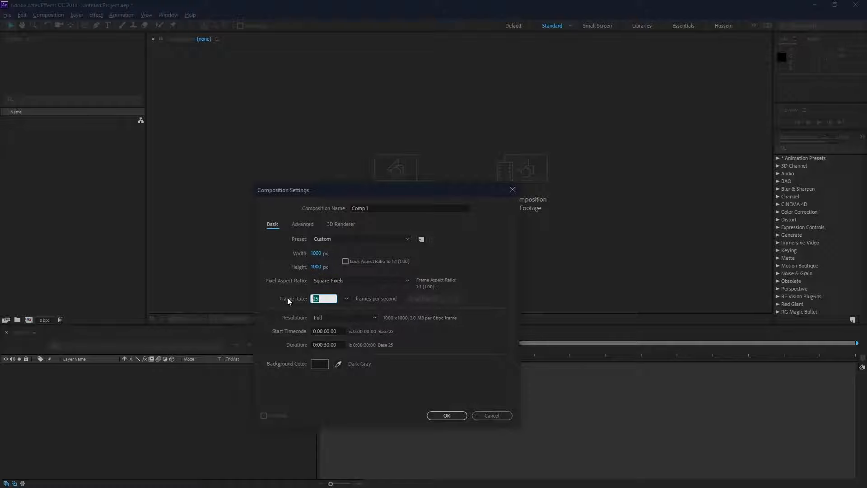
# Set the new composition's frame rate to 30 fps.
pyautogui.write('30')
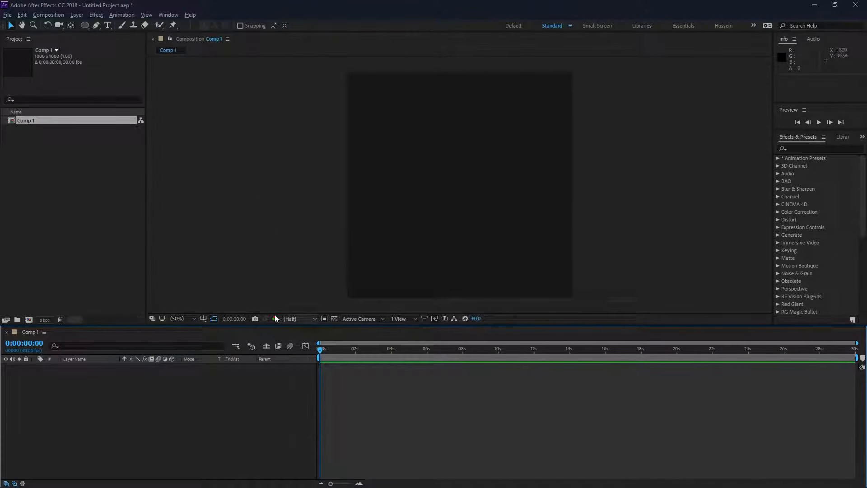
# Show title/action safe guides and expand the ellipse to size it 723 × 723.
pyautogui.click(213, 317)
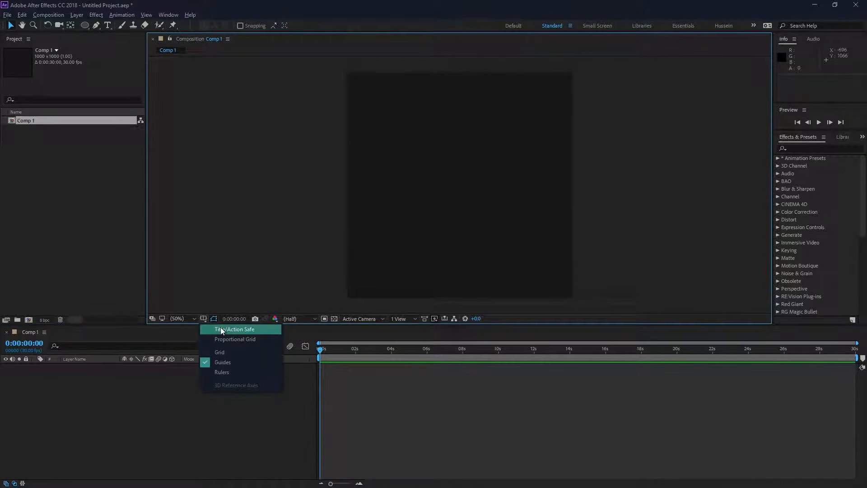
pyautogui.click(236, 329)
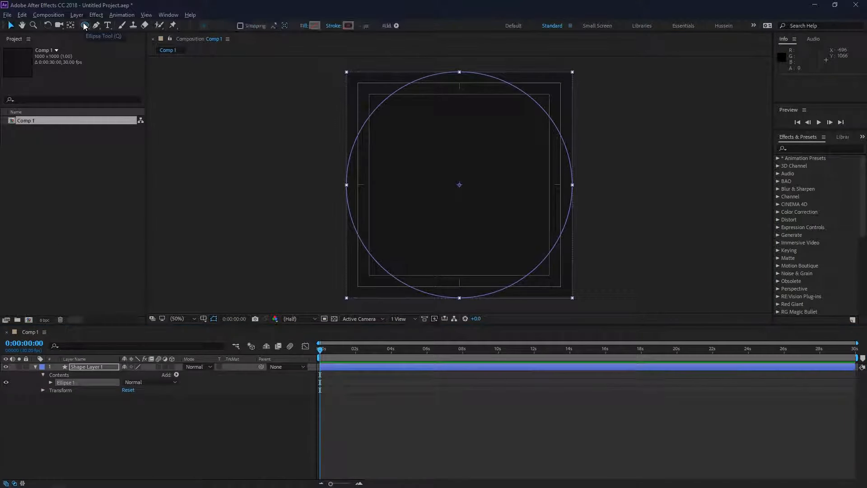
pyautogui.click(51, 382)
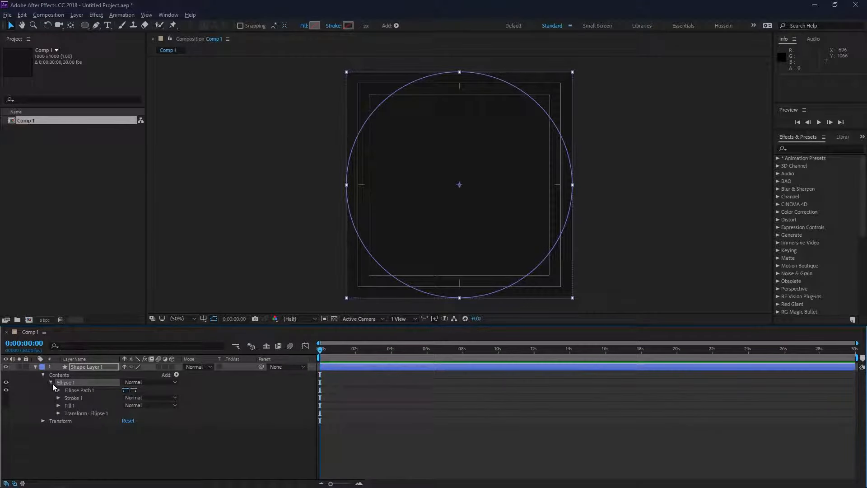
pyautogui.click(56, 390)
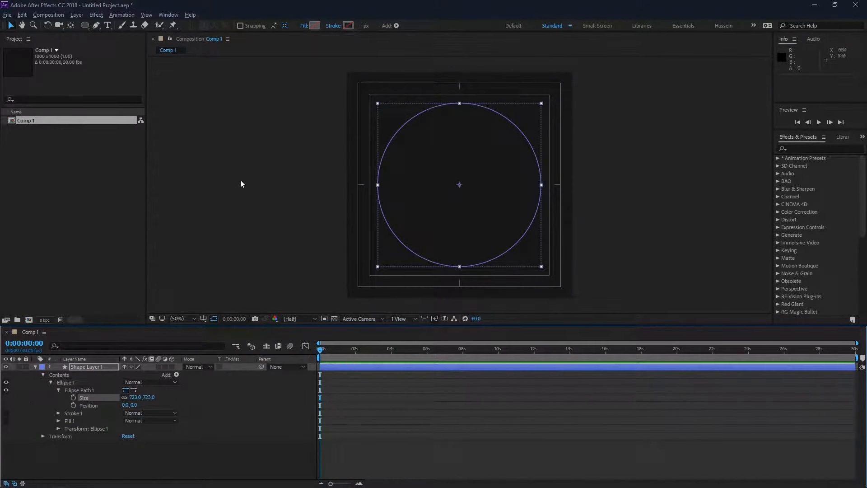
pyautogui.click(348, 25)
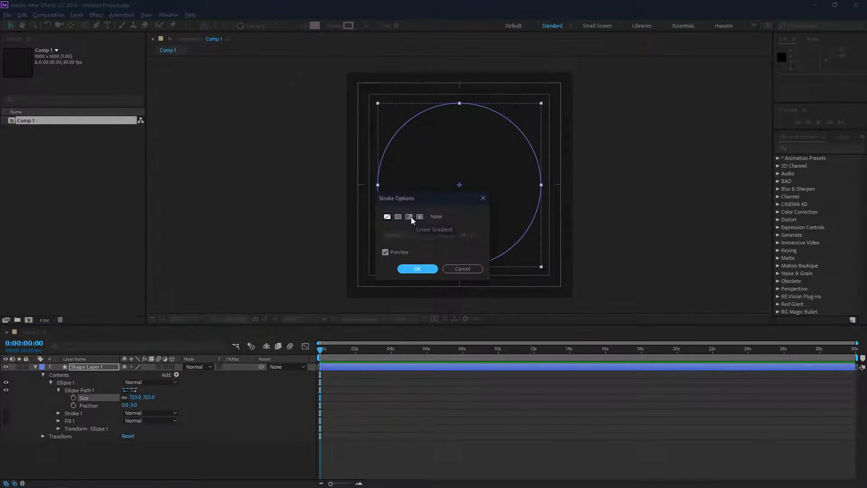
# Switch the circle's stroke to a linear gradient.
pyautogui.click(408, 216)
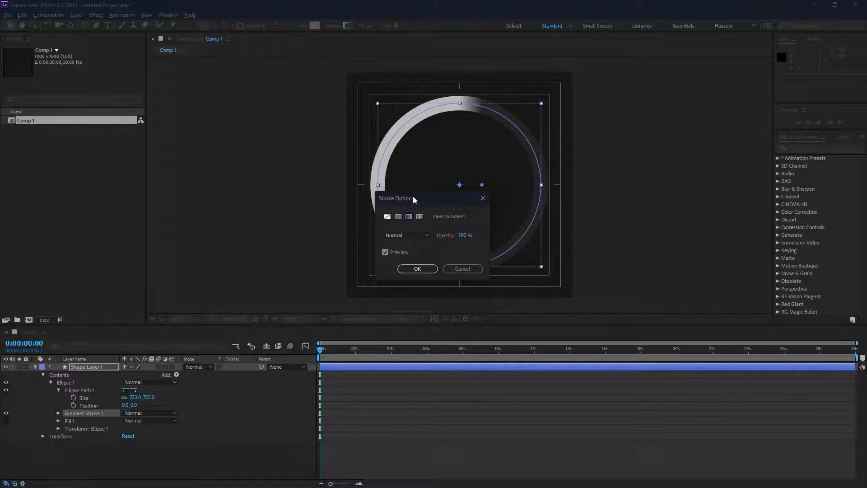
pyautogui.click(417, 269)
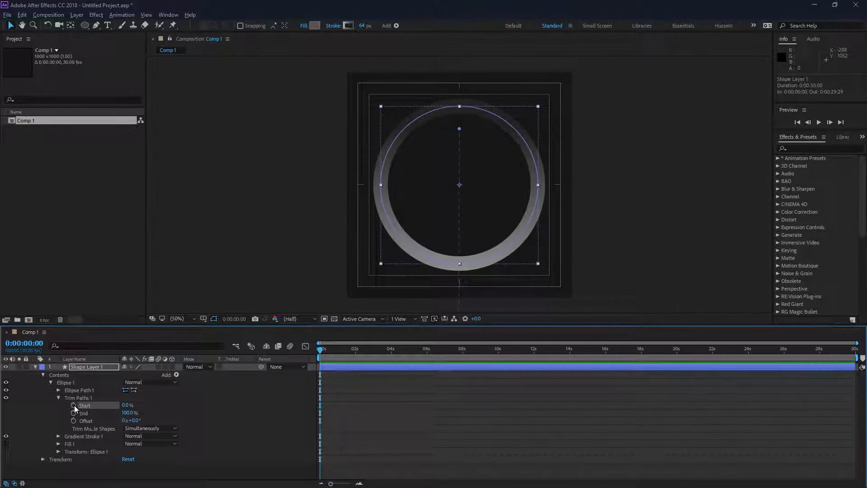
# Add a 100-End expression to the Trim Paths Start value.
pyautogui.click(73, 405)
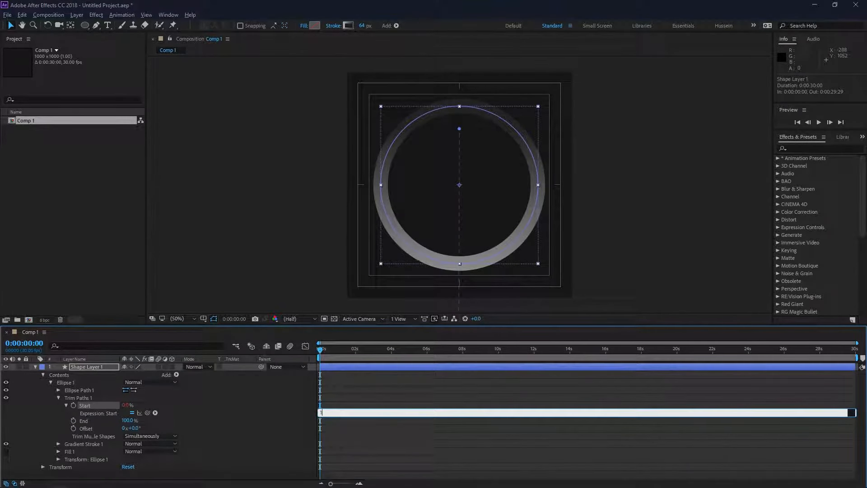
pyautogui.write('100-')
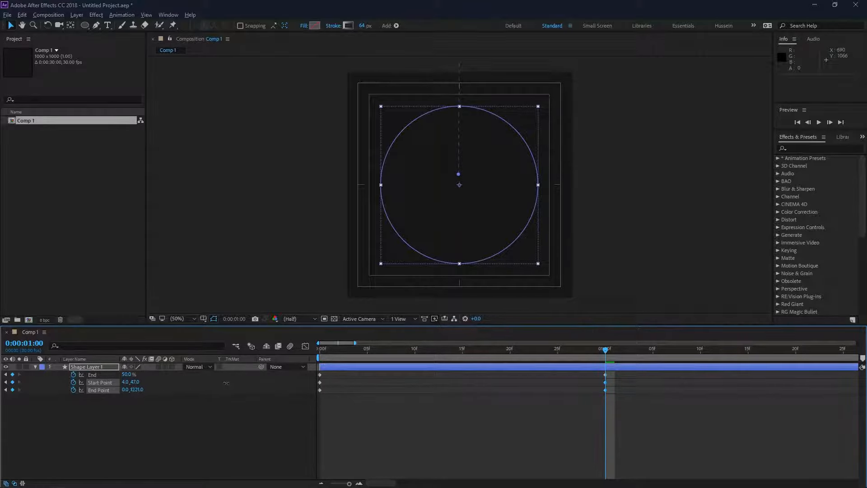
# Scrub the timeline around 0 and 1 second to preview the ring's trim animation.
pyautogui.click(329, 348)
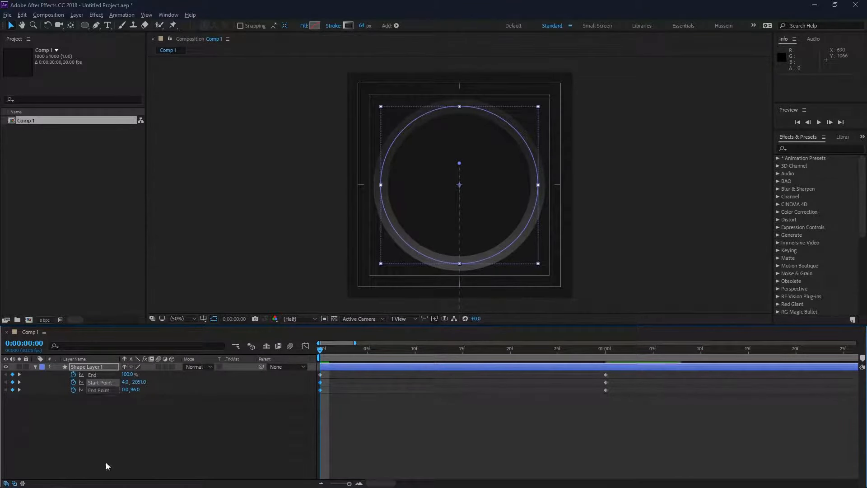
pyautogui.click(567, 349)
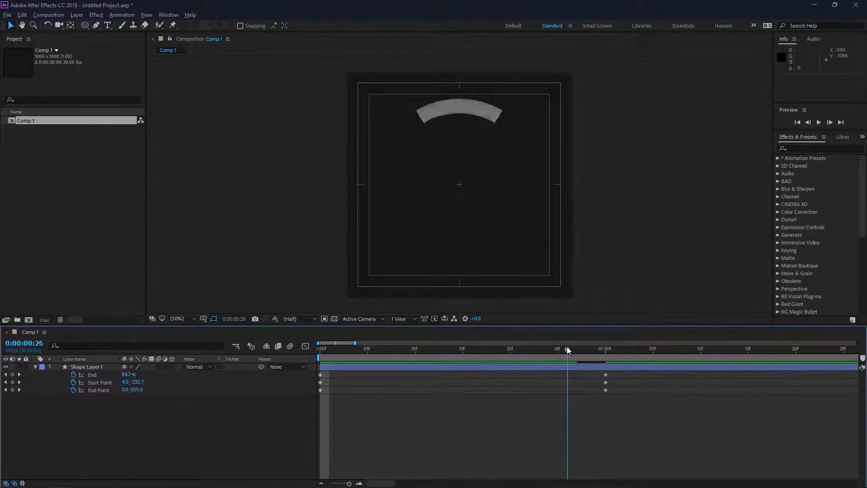
pyautogui.click(375, 349)
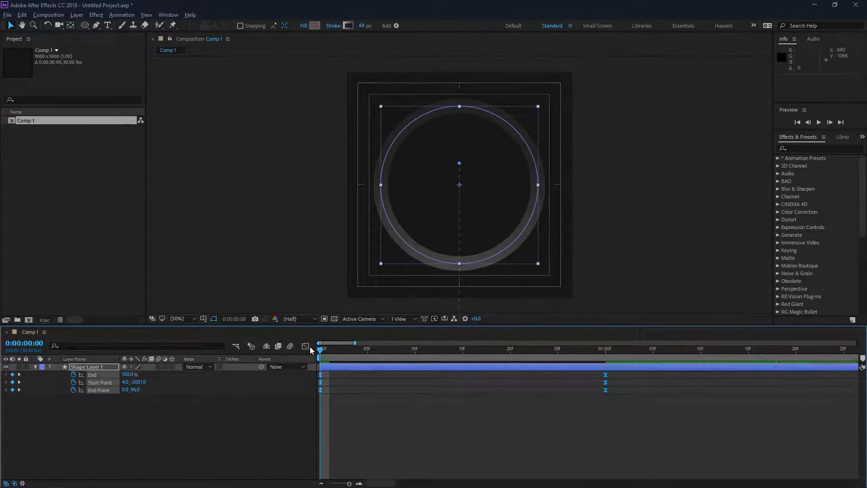
# Raise keyframe velocity influence in the Graph Editor for a steeper speed curve.
pyautogui.click(305, 346)
pyautogui.write('7')
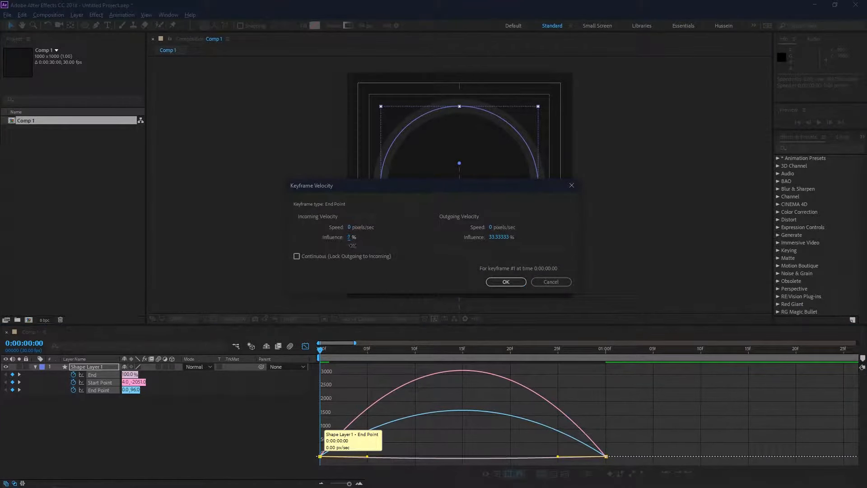
pyautogui.click(504, 282)
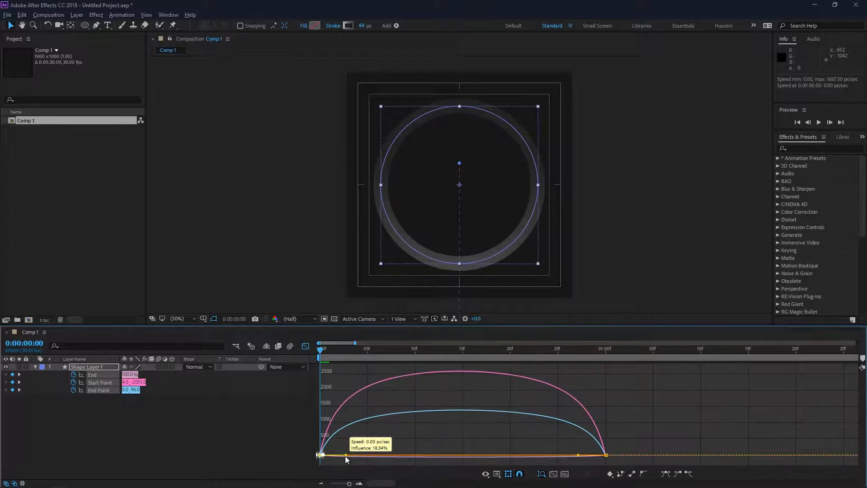
pyautogui.moveTo(345, 455); pyautogui.dragTo(350, 455)
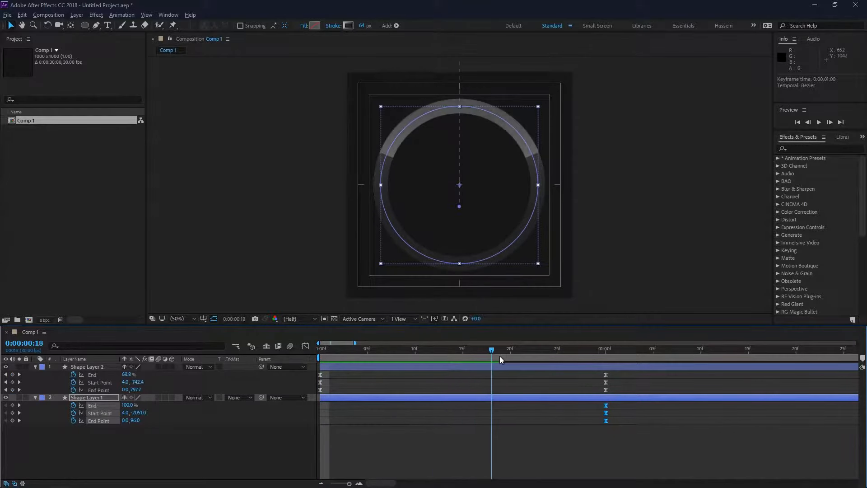
# Preview the staggered rings mid-animation and select the shape layers' properties.
pyautogui.click(795, 349)
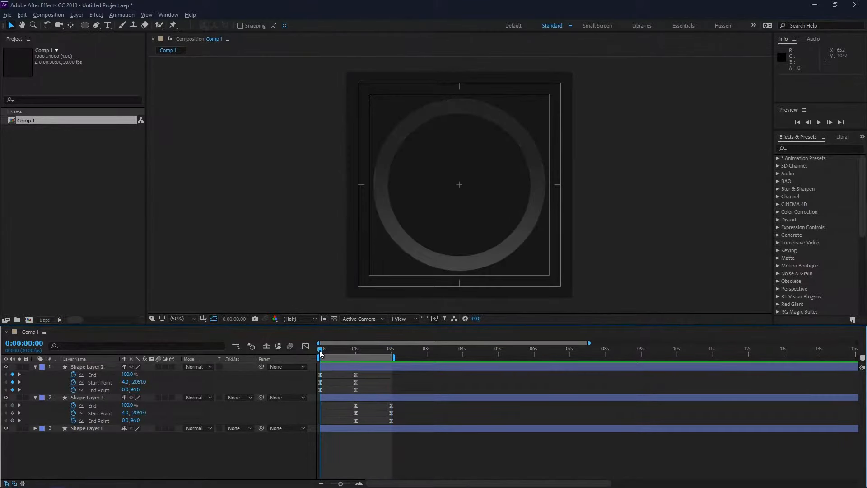
pyautogui.click(88, 428)
pyautogui.write('Spinn')
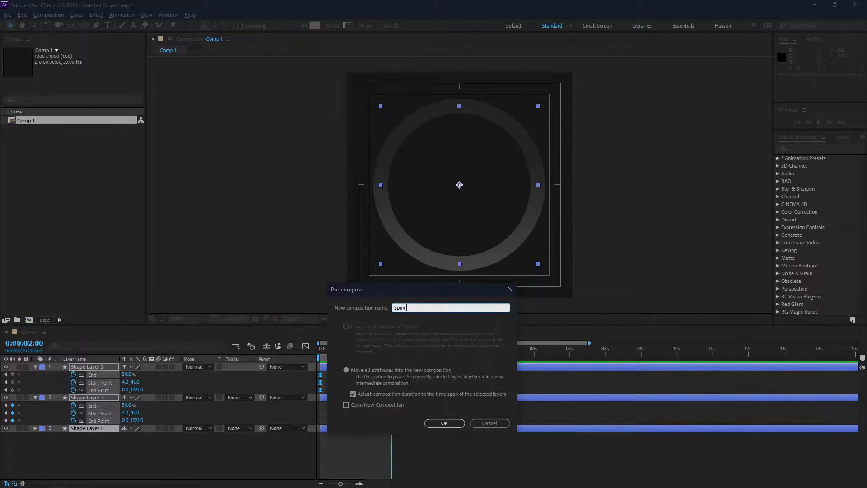
# Confirm the Pre-compose dialog to create the Spinner composition.
pyautogui.click(488, 423)
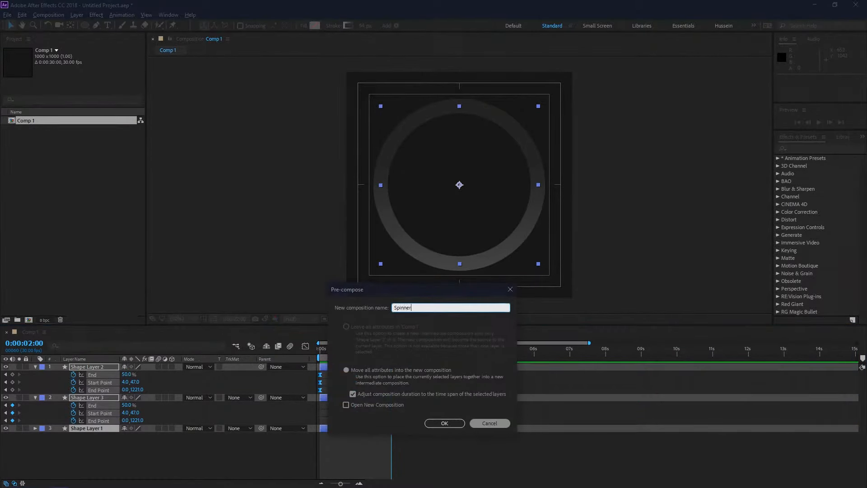
pyautogui.click(444, 423)
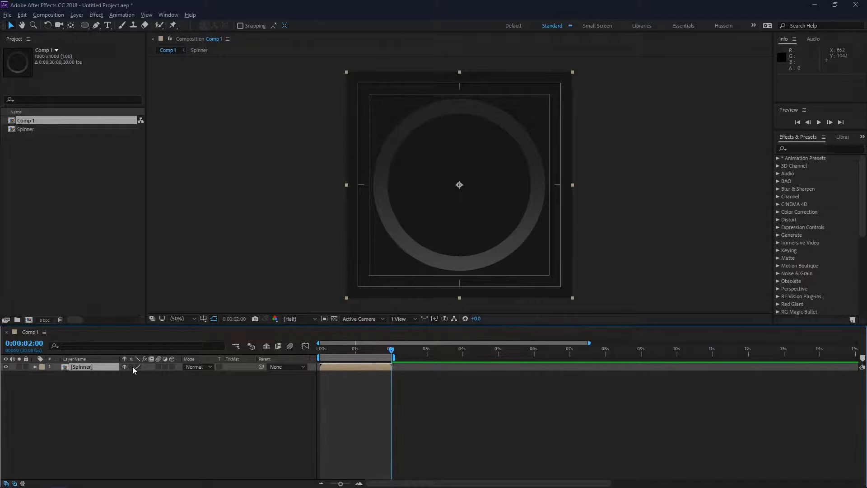
# Enable Time Remapping on the Spinner layer and add a loopOut() expression.
pyautogui.rightClick(81, 367)
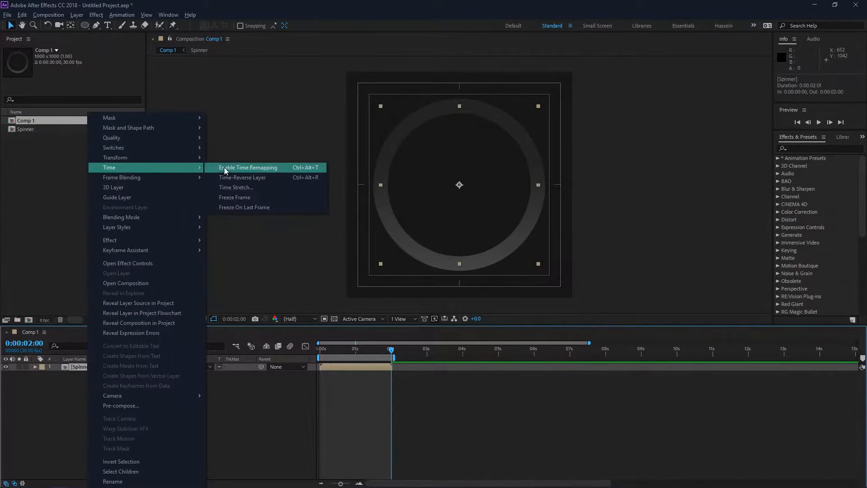
pyautogui.click(247, 167)
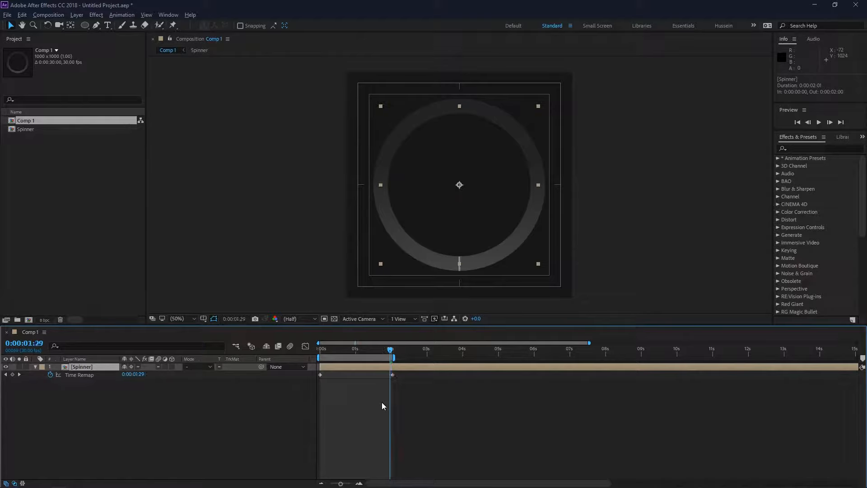
pyautogui.doubleClick(82, 367)
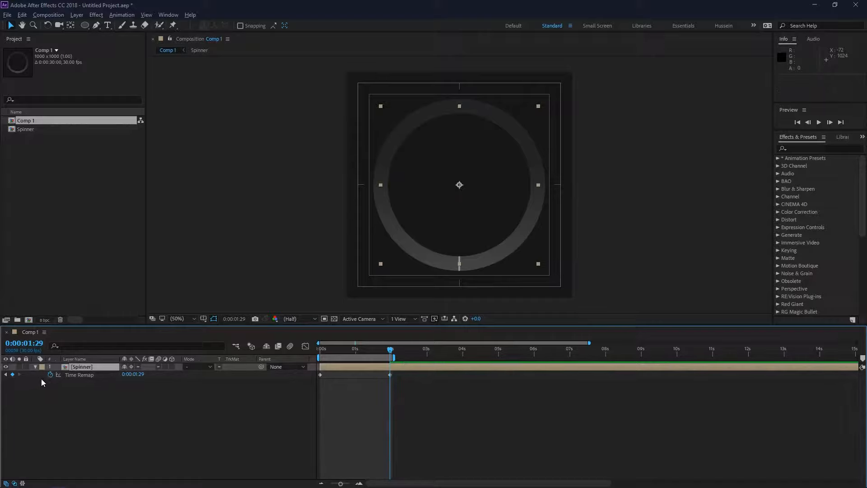
pyautogui.click(51, 375)
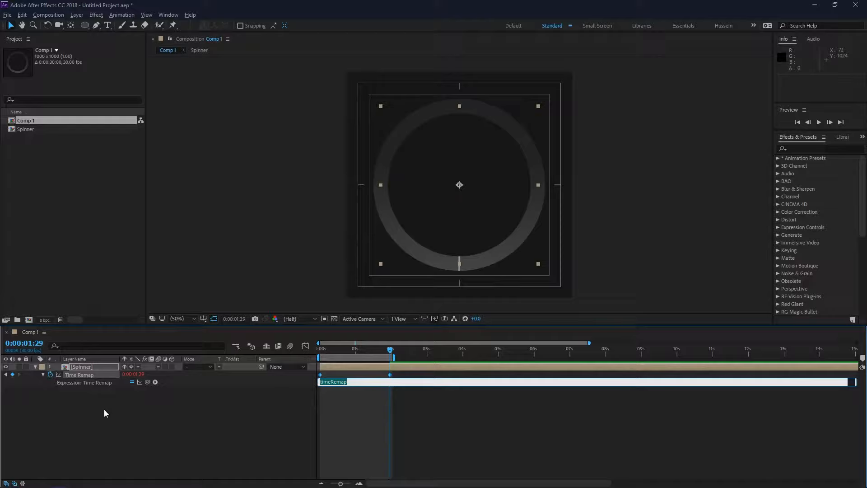
pyautogui.write('loopOut()')
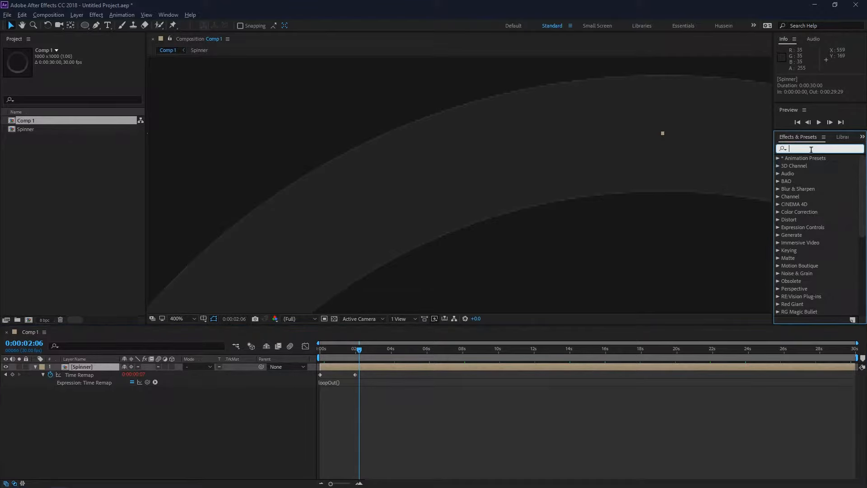
# Apply Simple Choker to the Spinner layer with Choke Matte 1.30.
pyautogui.write('chok')
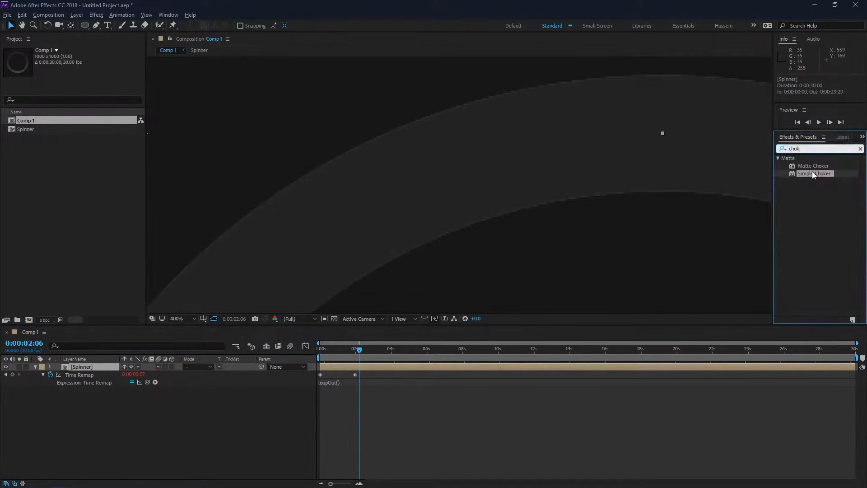
pyautogui.doubleClick(814, 173)
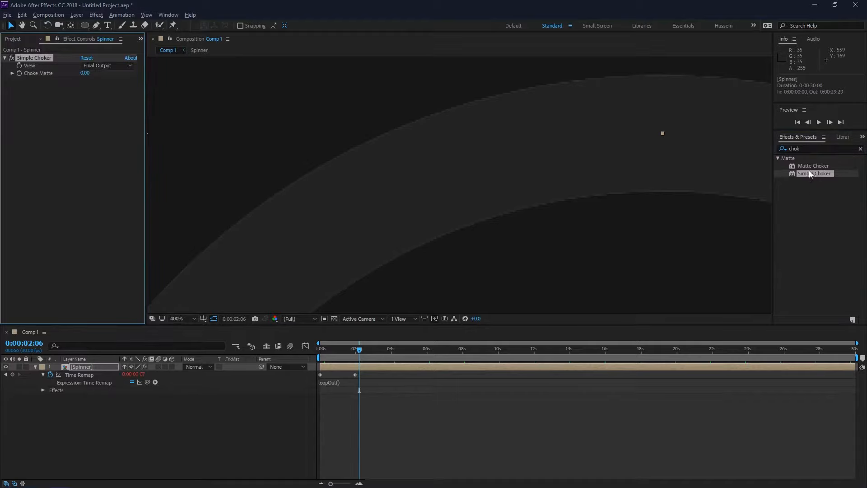
pyautogui.moveTo(813, 173); pyautogui.dragTo(814, 177)
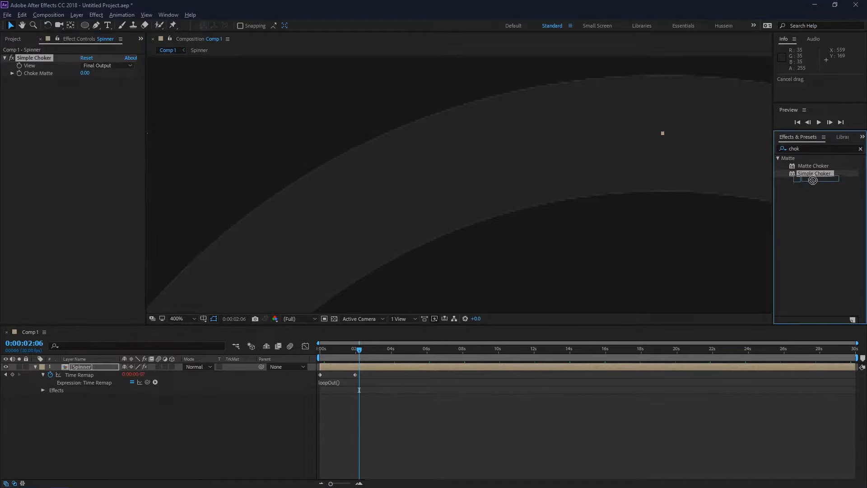
pyautogui.click(85, 74)
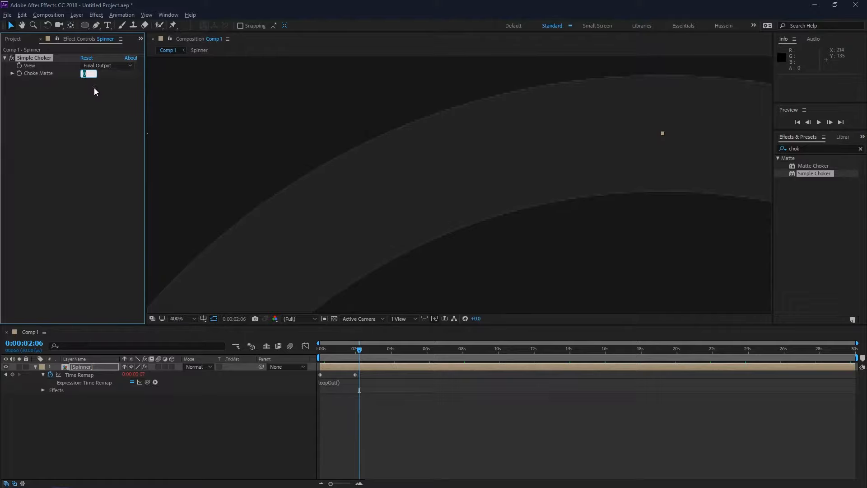
pyautogui.write('1.30')
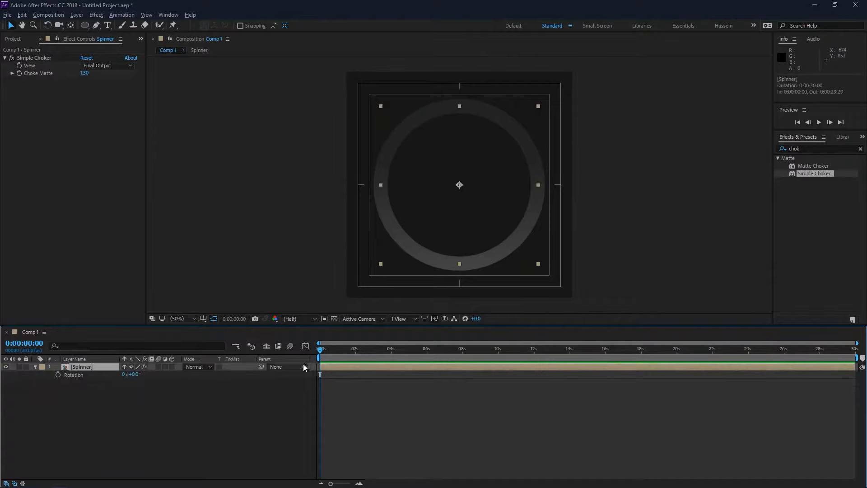
# Drive the Spinner layer's Rotation with a time*50 expression for continuous spin.
pyautogui.doubleClick(81, 367)
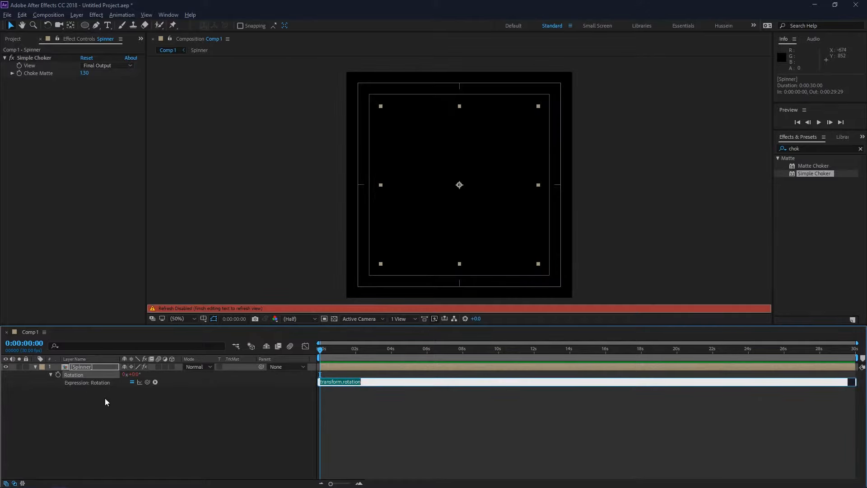
pyautogui.write('time*5')
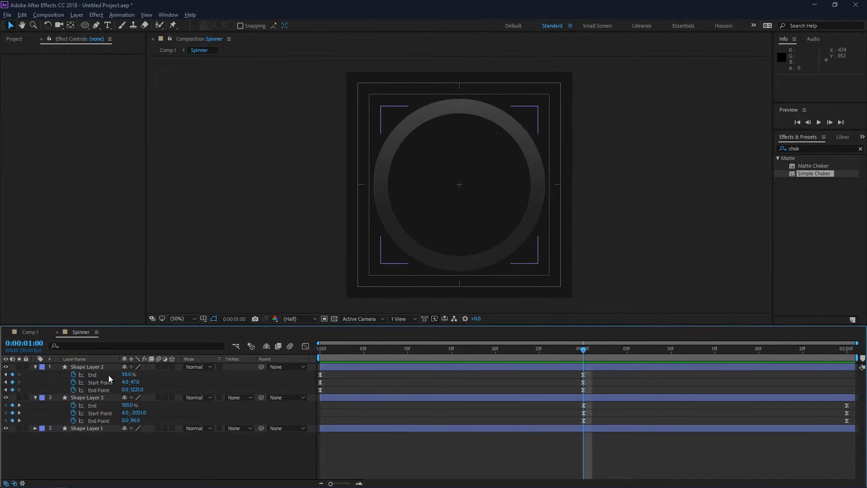
pyautogui.click(87, 366)
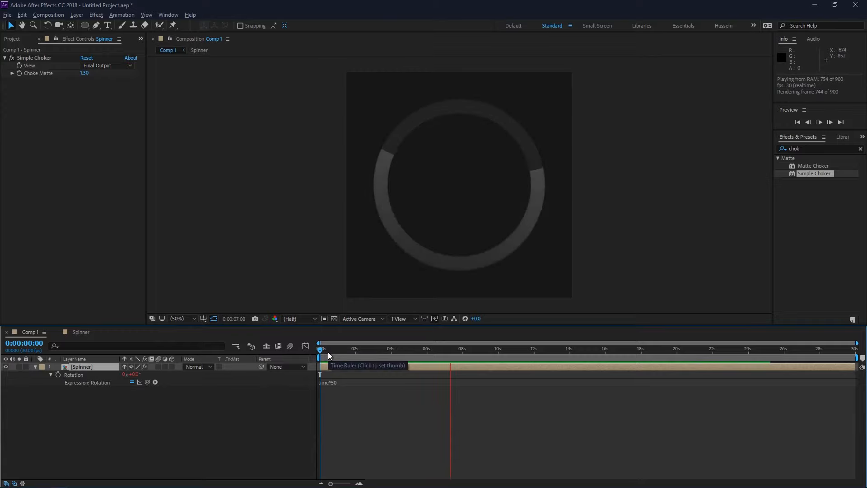
pyautogui.click(318, 349)
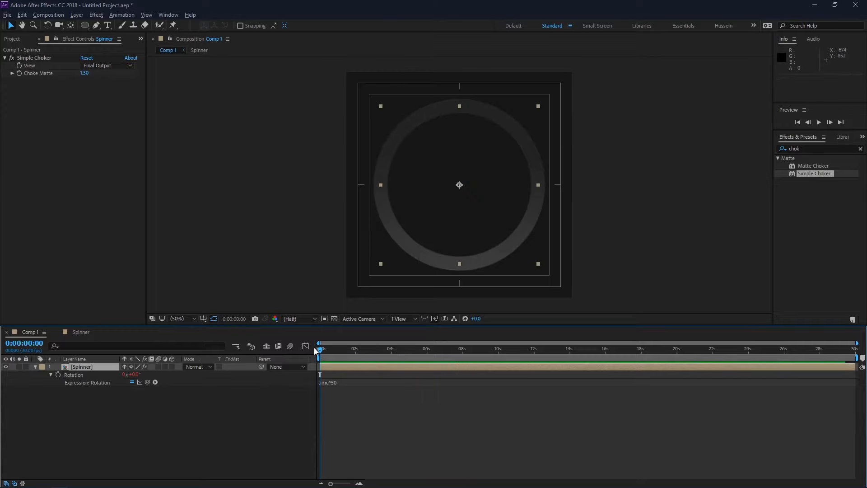